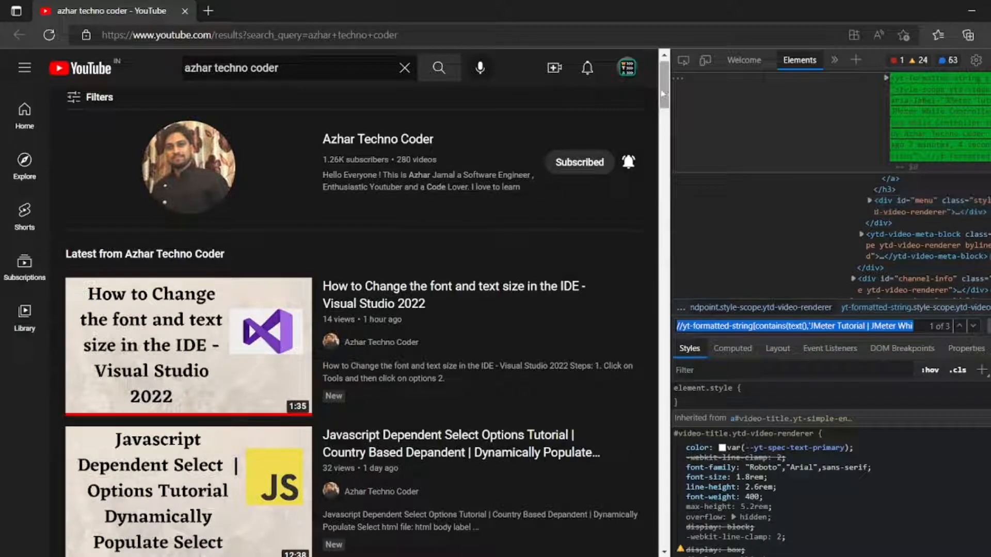
Step: Scroll the YouTube results down to reach the JMeter video title in Edge
{"action": "scroll", "scroll_direction": "down", "scroll_amount": 3}
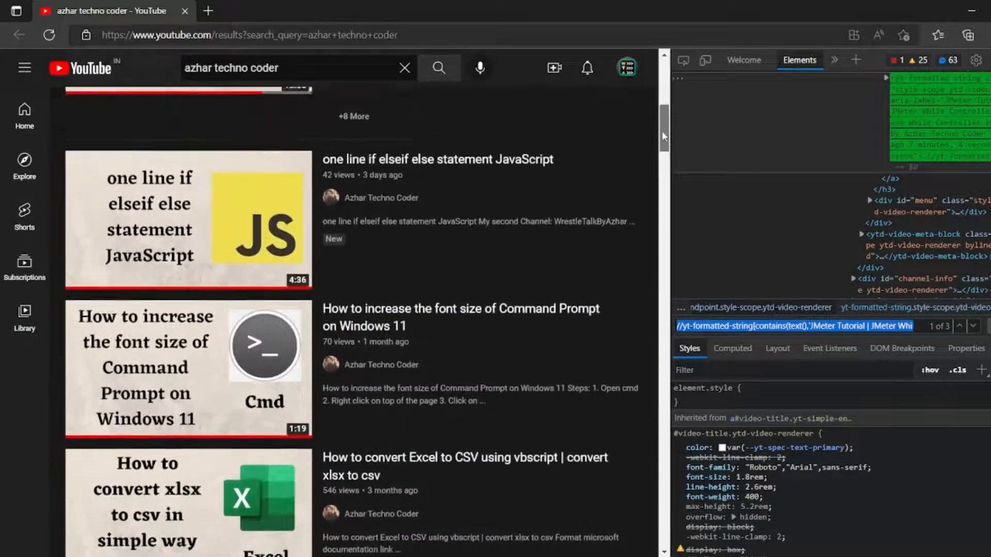
{"action": "scroll", "scroll_direction": "down", "scroll_amount": 3}
{"action": "type", "text": "')][1]"}
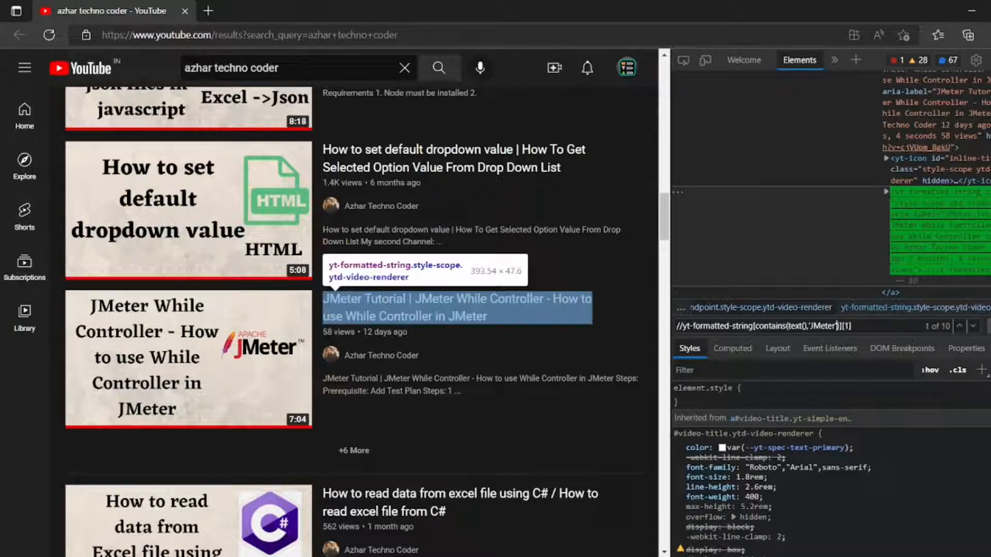
{"action": "scroll", "scroll_direction": "down", "scroll_amount": 3}
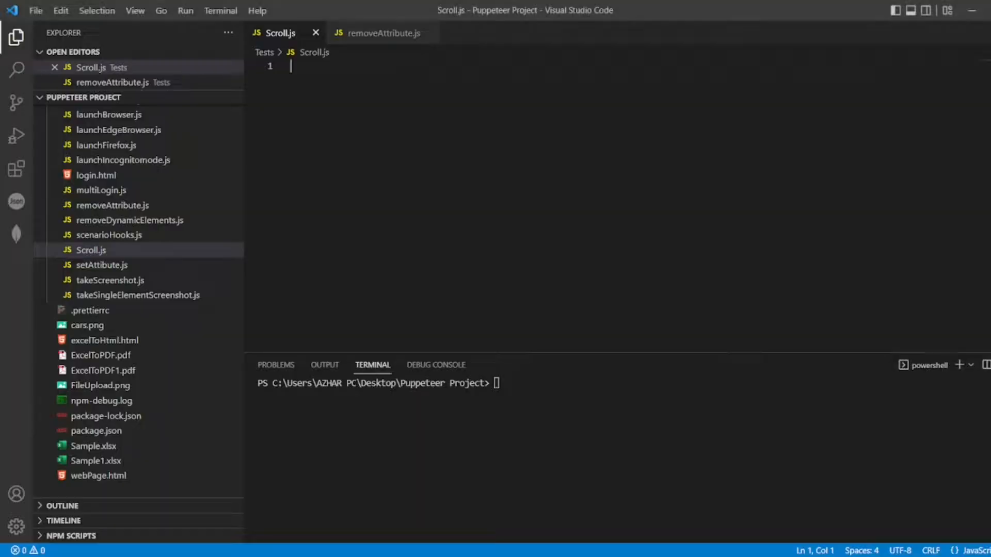
{"action": "mouse_move", "coordinate": [288, 40]}
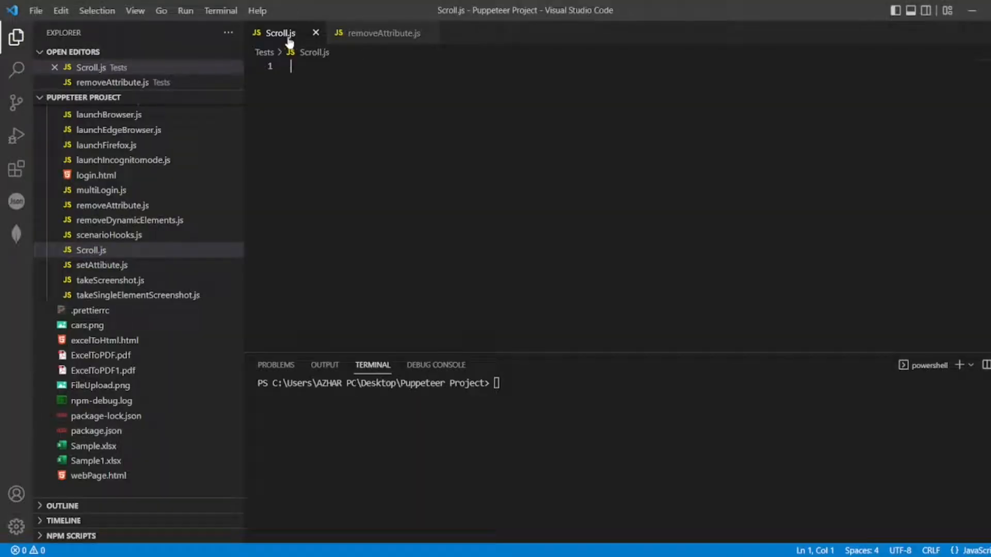
Step: Copy the removeAttribute.js test into Scroll.js and retitle the describe 'Scroll to the Element'
{"action": "left_click", "coordinate": [383, 33]}
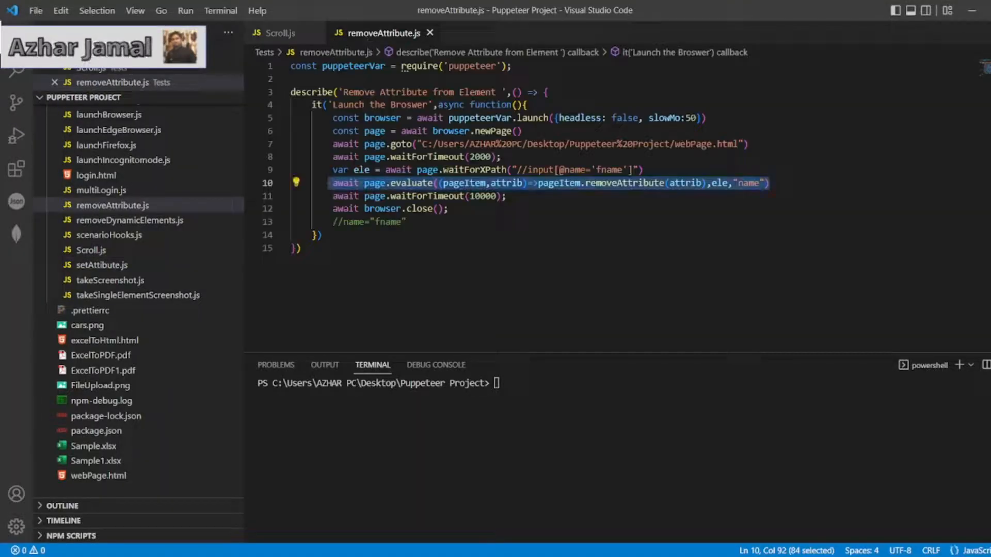
{"action": "key", "text": "ctrl+a"}
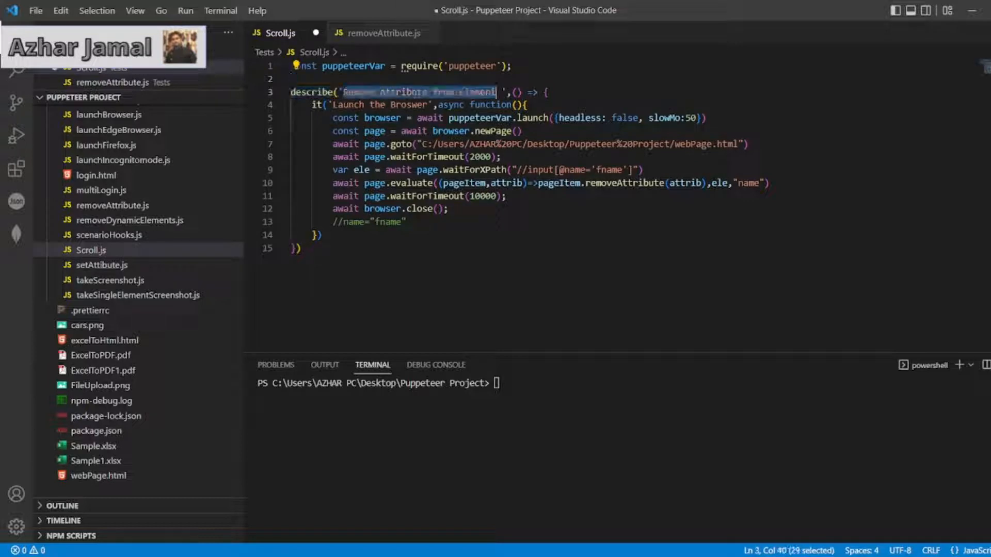
{"action": "type", "text": "Scroll to the Element"}
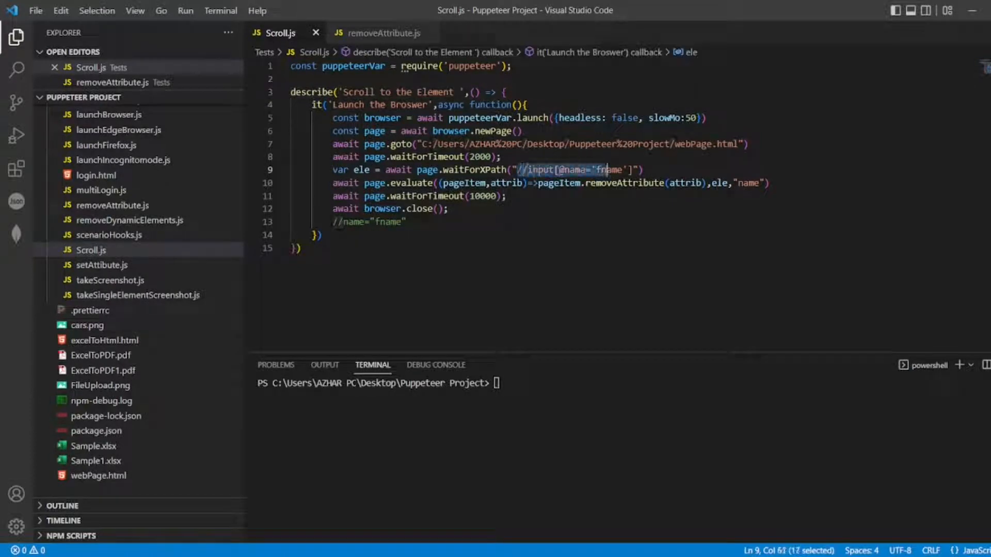
Step: Wait for XPath //yt-formatted-string[contains(text(),'JMeter')][1] on the YouTube search page and save
{"action": "type", "text": "//yt-formatted-string[contains(text(),'JMeter')][1]"}
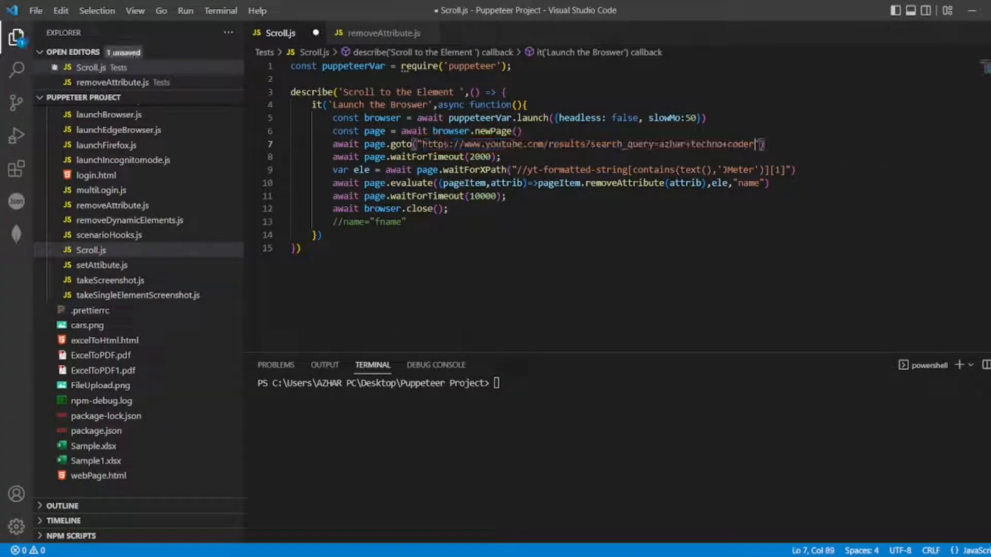
{"action": "key", "text": "ctrl+s"}
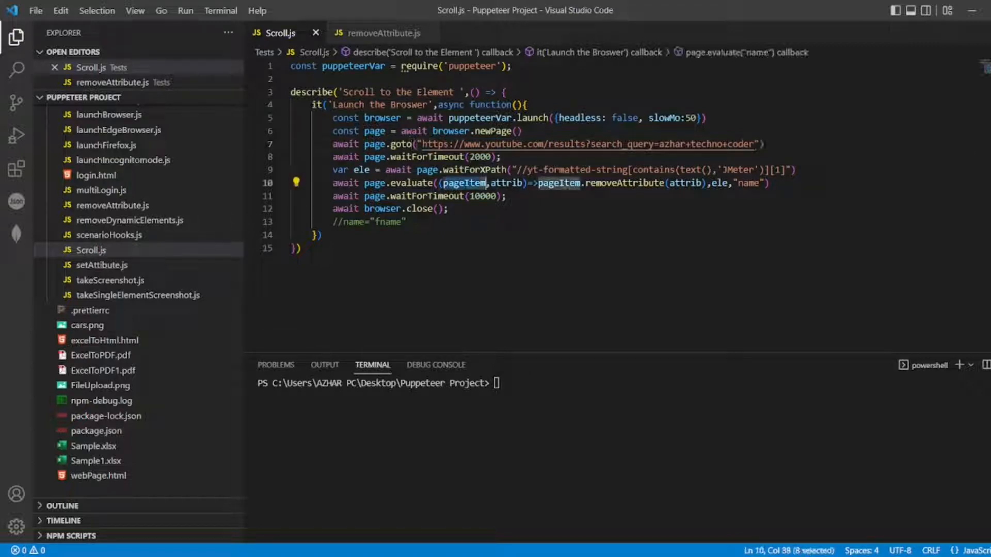
Step: Rename the evaluate parameter to Pageitem and call scrollIntoView() instead of removeAttribute, then save
{"action": "type", "text": "item"}
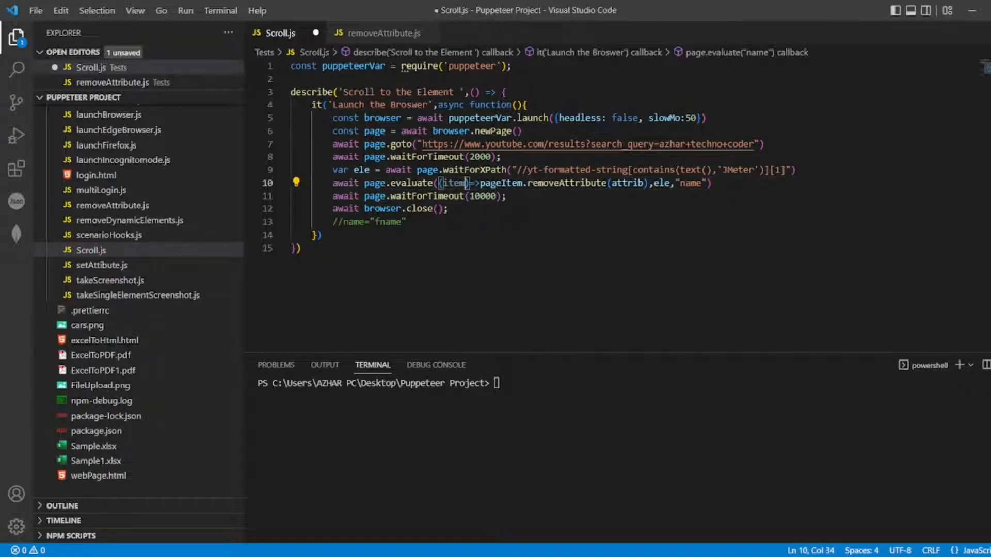
{"action": "double_click", "coordinate": [451, 183]}
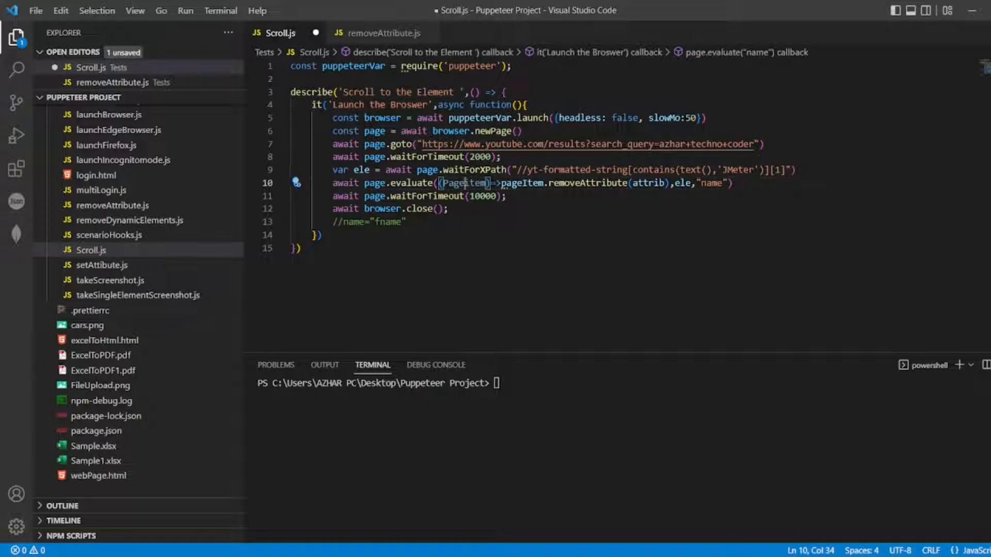
{"action": "double_click", "coordinate": [465, 183]}
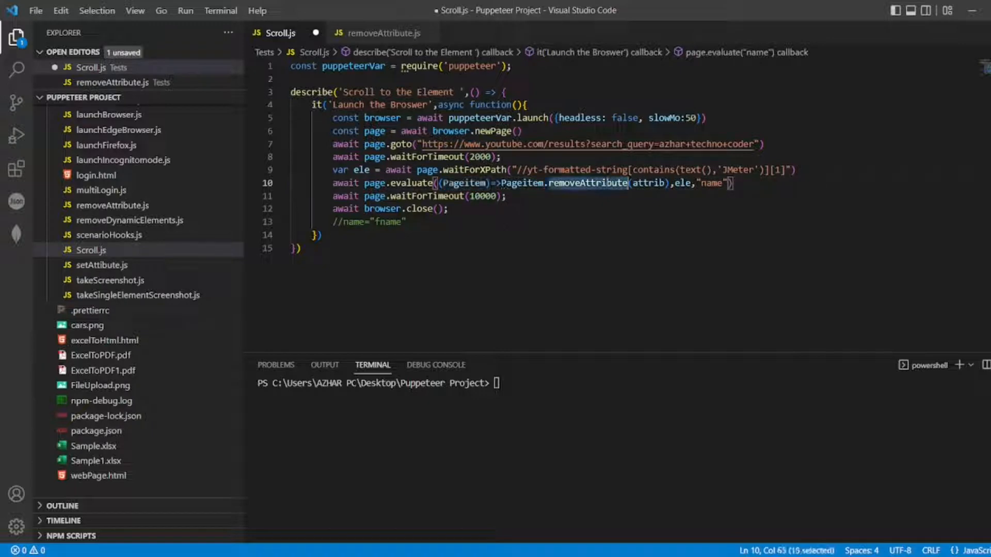
{"action": "type", "text": "scrollIntoView"}
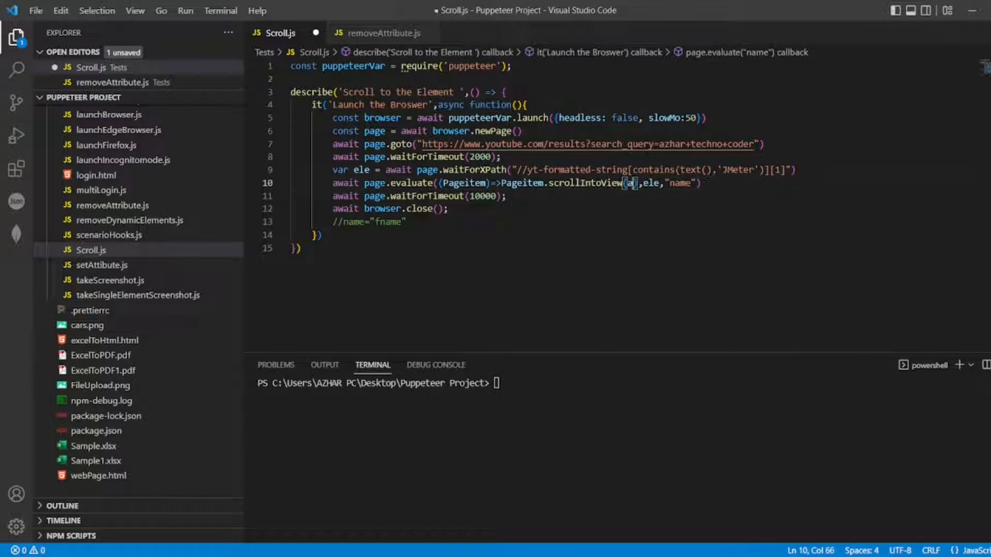
{"action": "key", "text": "Backspace"}
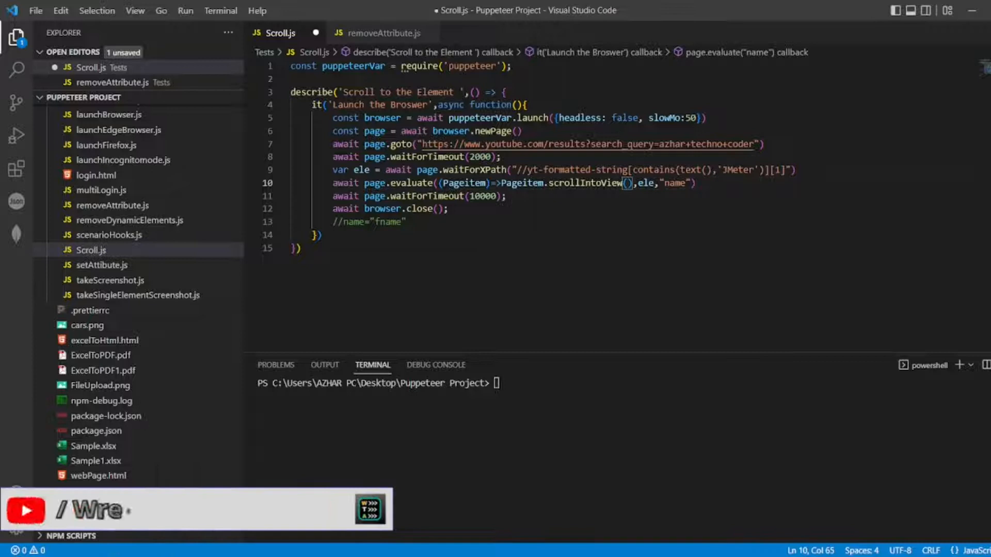
{"action": "key", "text": "Backspace"}
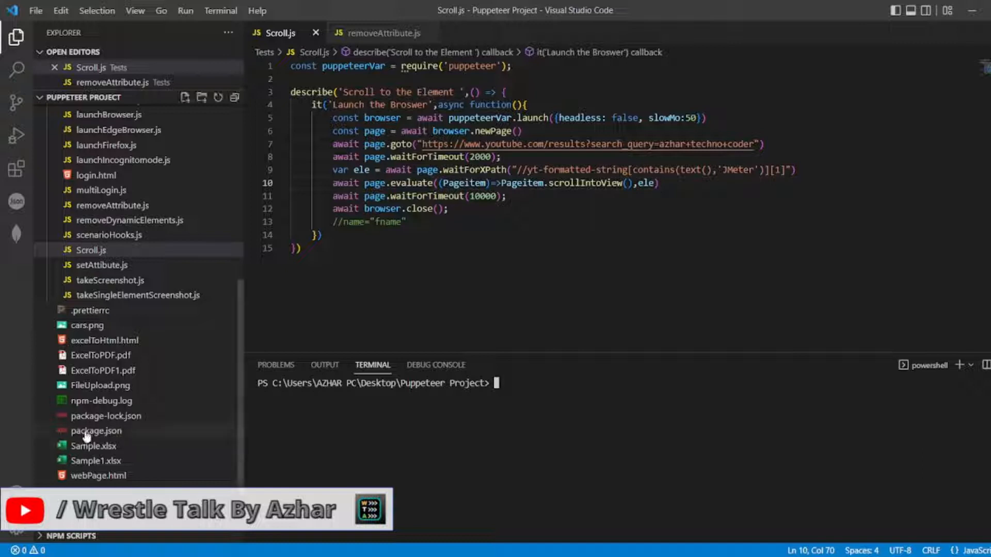
Step: Confirm package.json runs ./Tests/Scroll.js and launch npm test in the terminal
{"action": "left_click", "coordinate": [96, 430]}
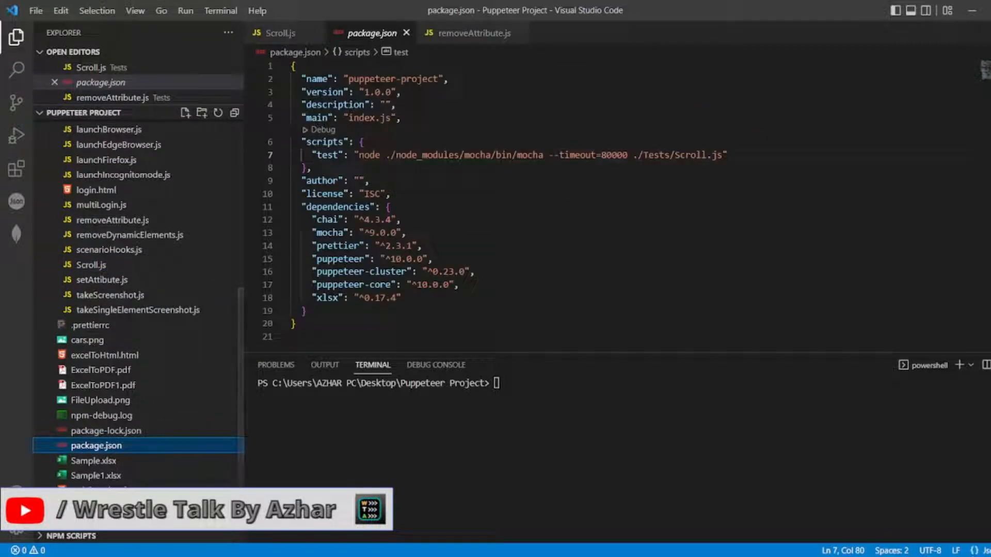
{"action": "left_click", "coordinate": [281, 33]}
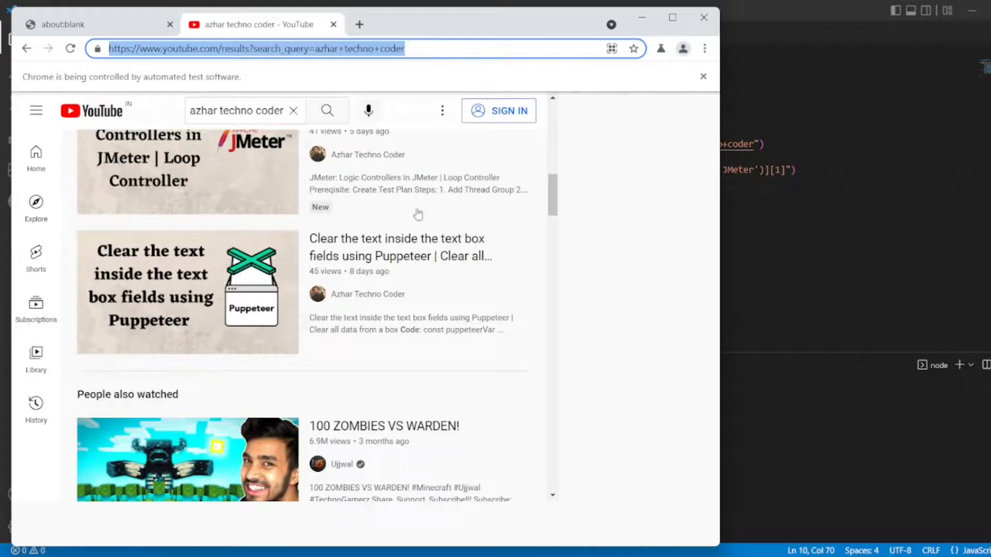
{"action": "mouse_move", "coordinate": [389, 200]}
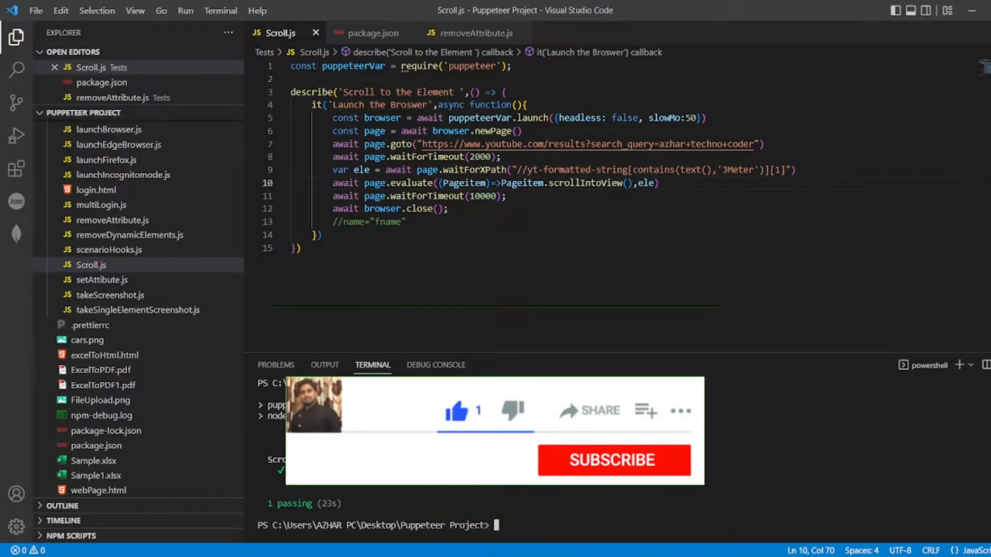
Step: Review the Mocha terminal output reporting 1 passing in 23s
{"action": "left_click", "coordinate": [612, 460]}
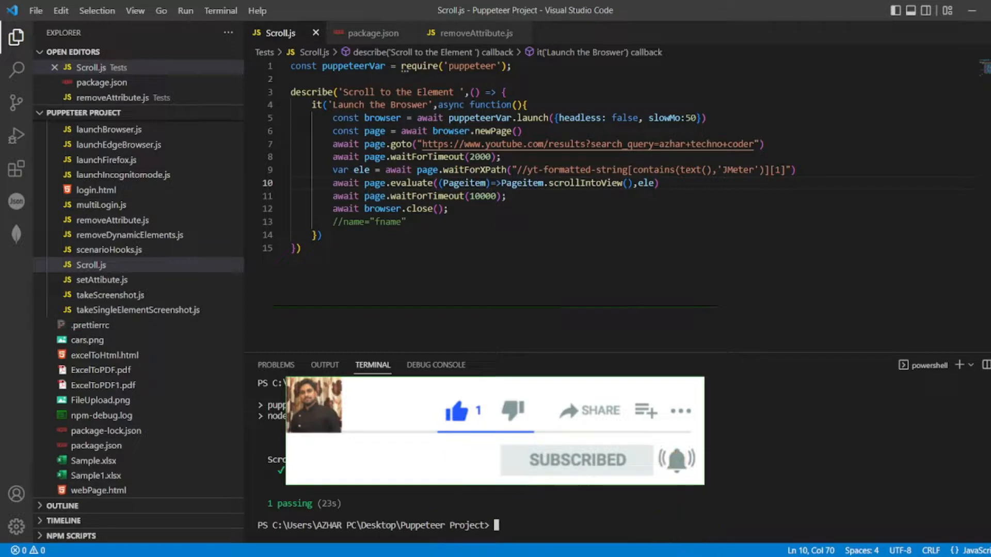